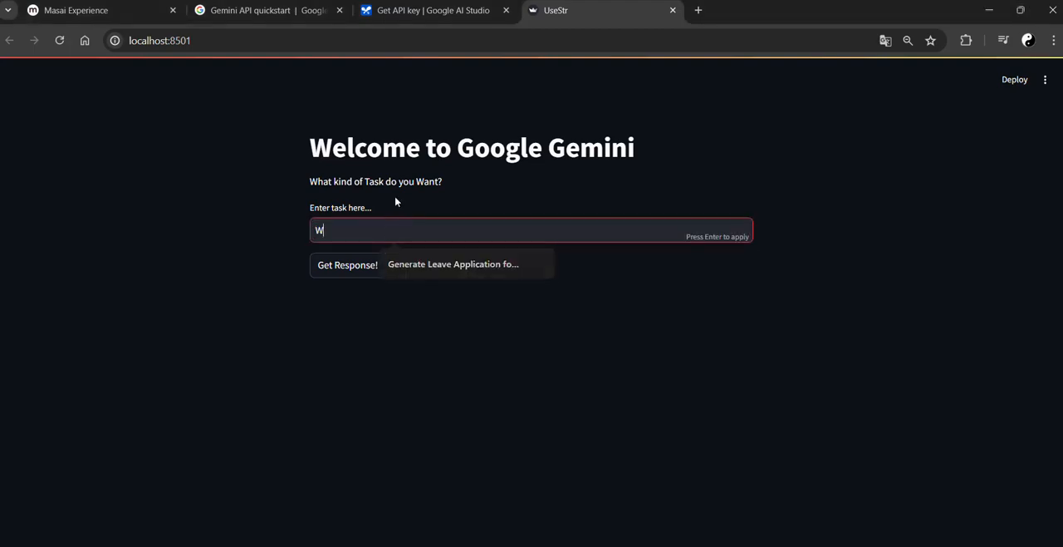
# Enter the task 'Write a Linkedin Post about the GenAI in 200-300 Words must be Professional'
pyautogui.write('Write a Li')
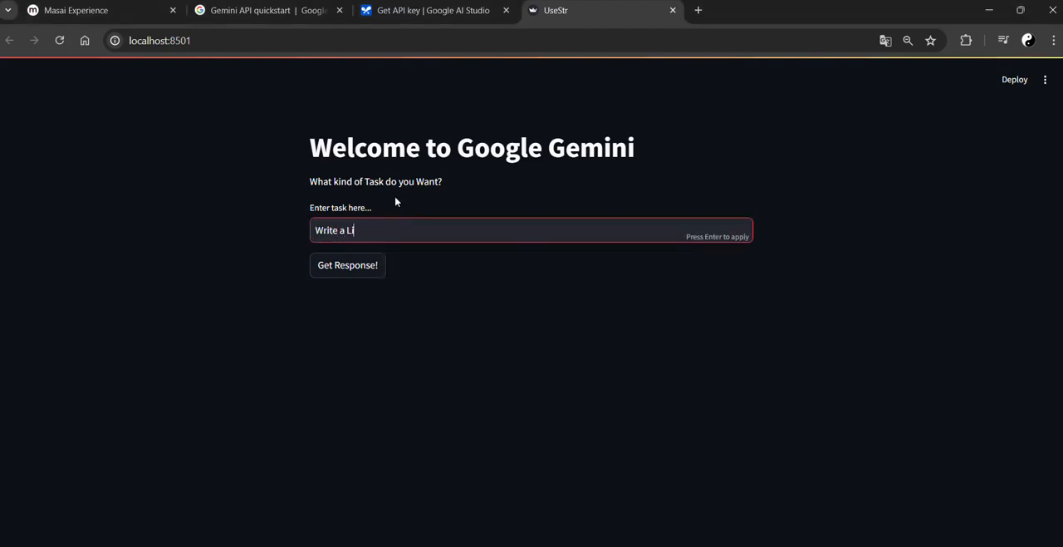
pyautogui.write('nkedin')
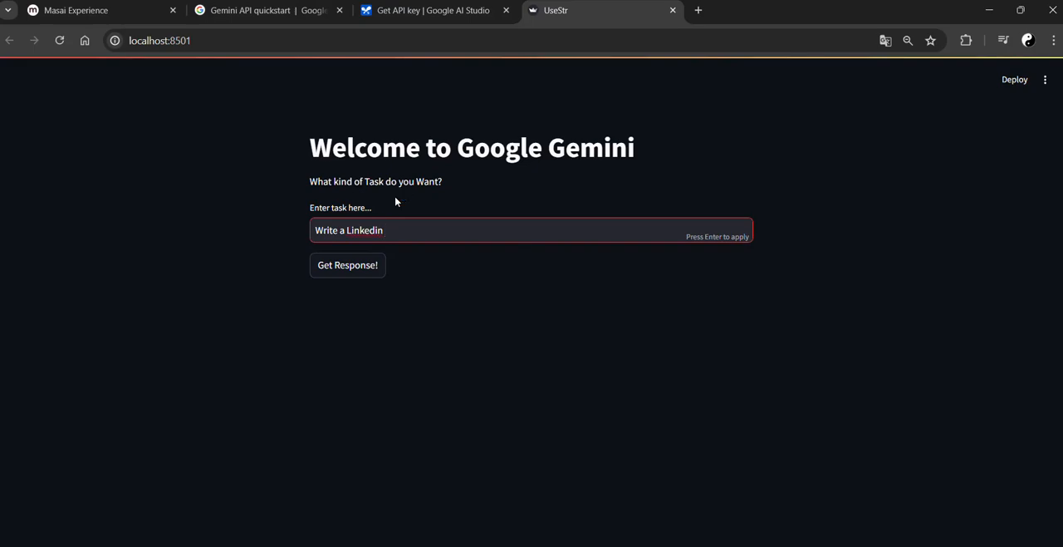
pyautogui.write('Post about the Ge')
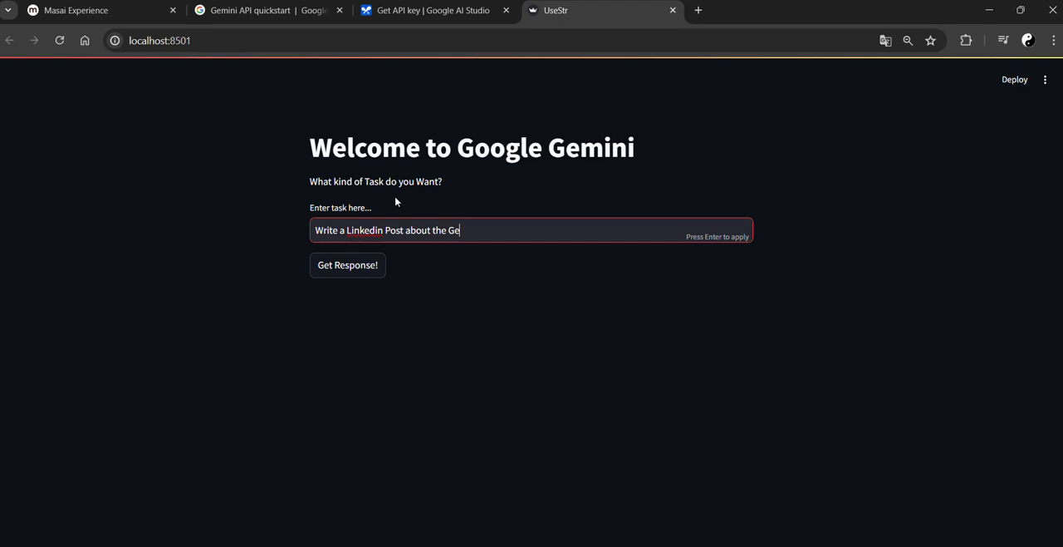
pyautogui.write('nAI')
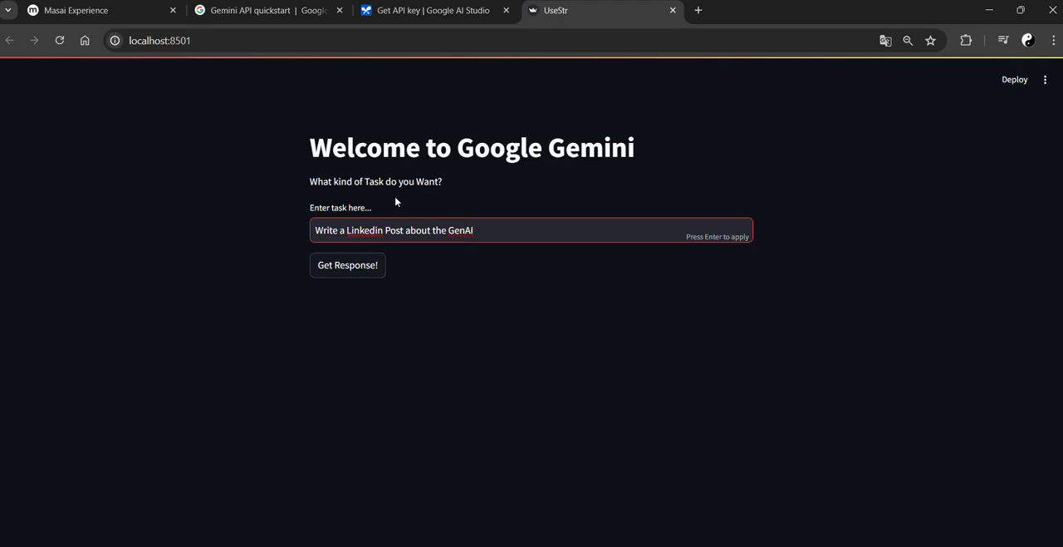
pyautogui.write('in')
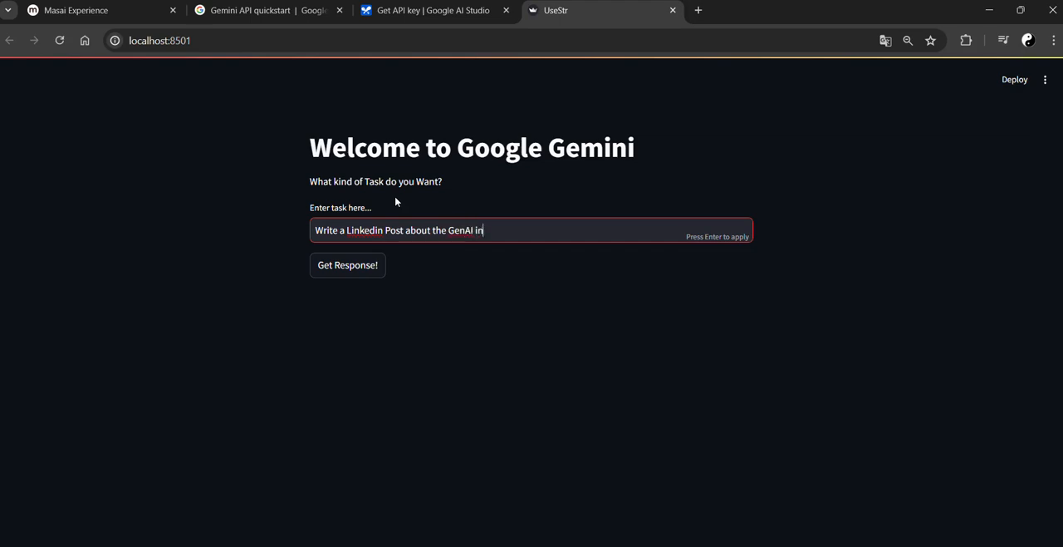
pyautogui.write('200')
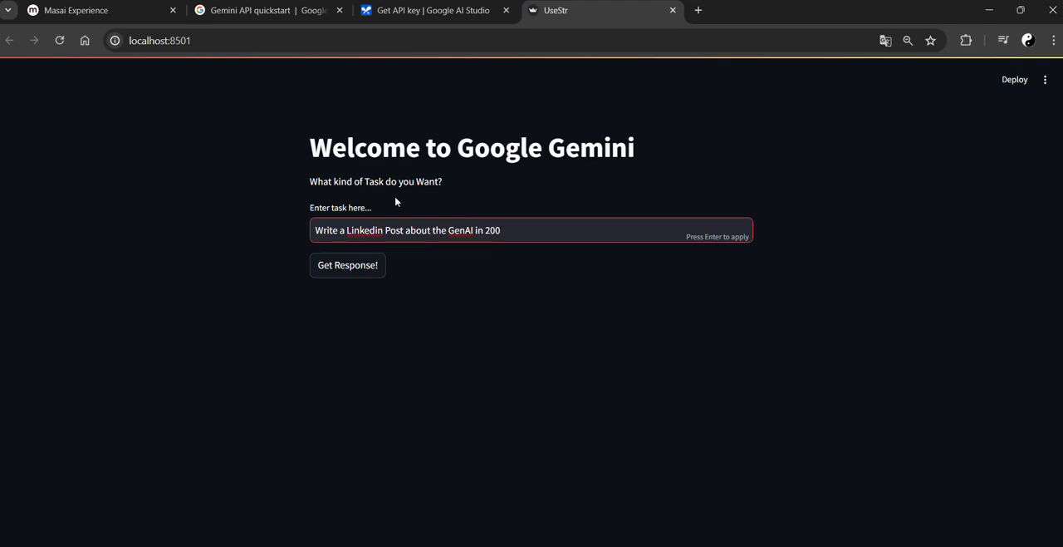
pyautogui.write('-300')
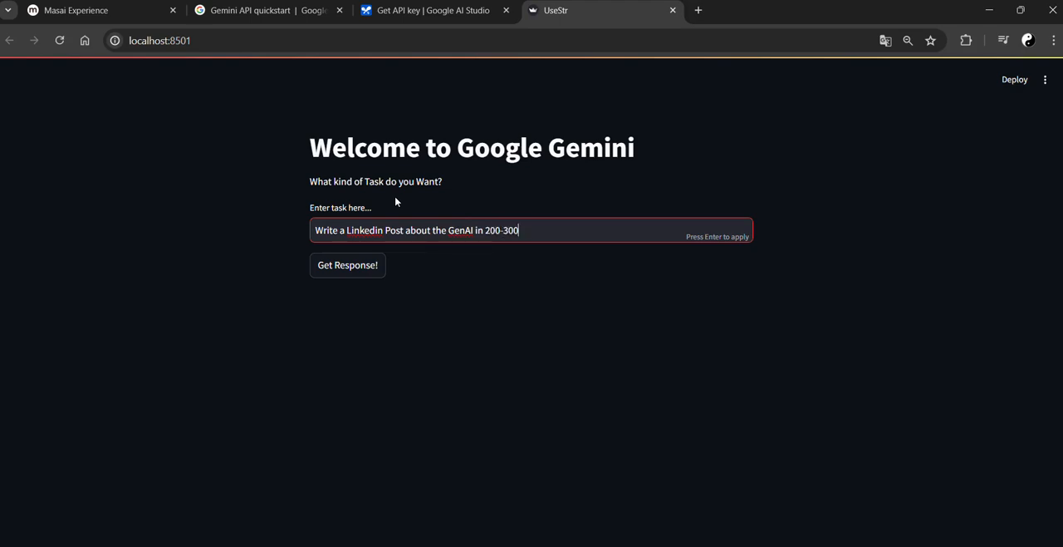
pyautogui.write('Words')
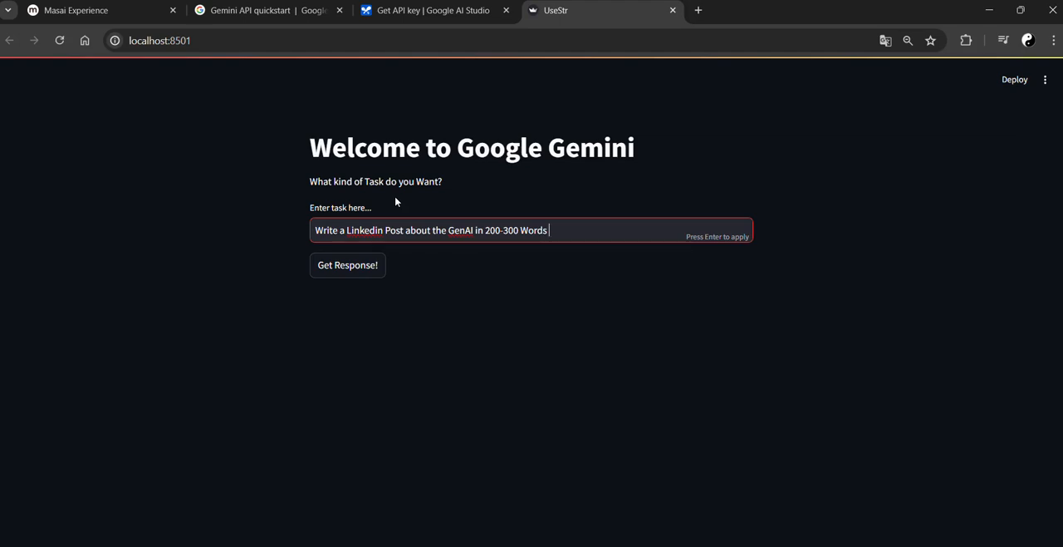
pyautogui.write('must b')
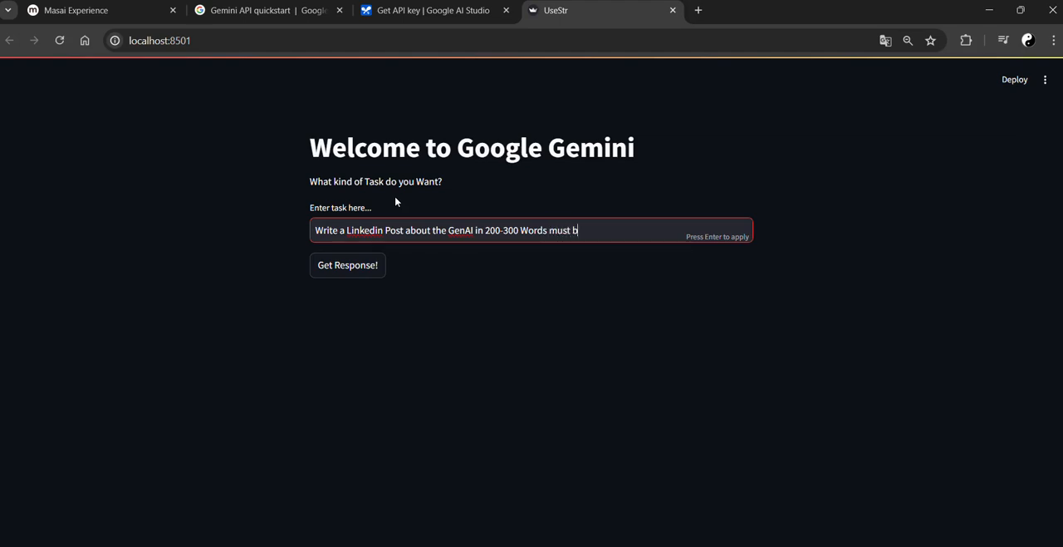
pyautogui.write('e Profes')
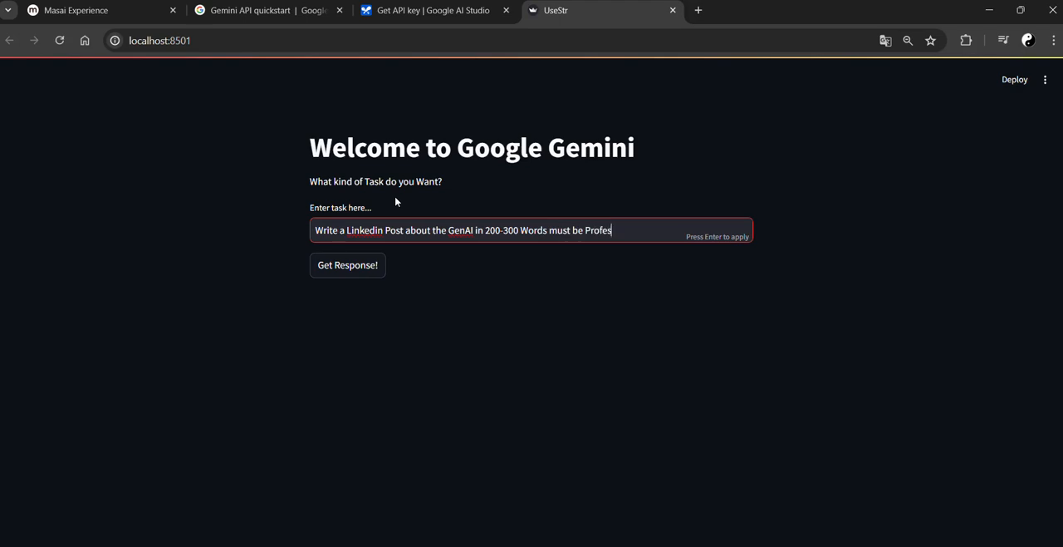
pyautogui.write('sional')
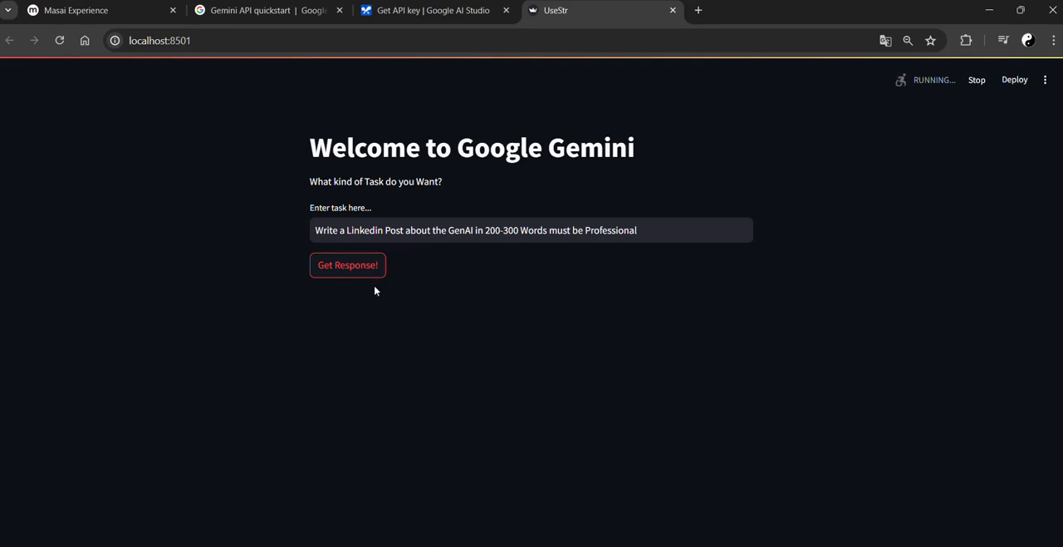
pyautogui.click(345, 264)
pyautogui.write('Get Email')
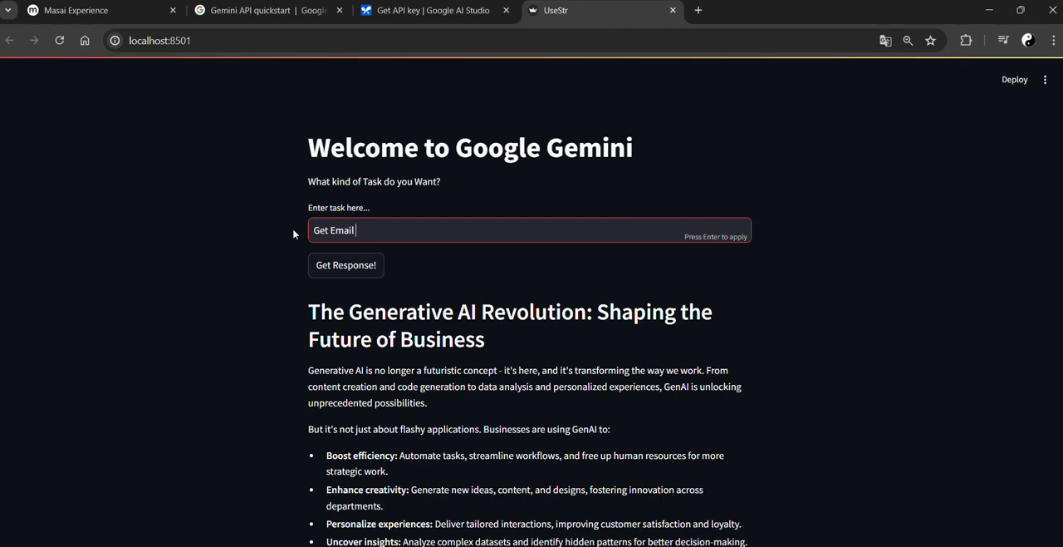
# Type the request for a 3-day fever leave email to the principal
pyautogui.write('fo')
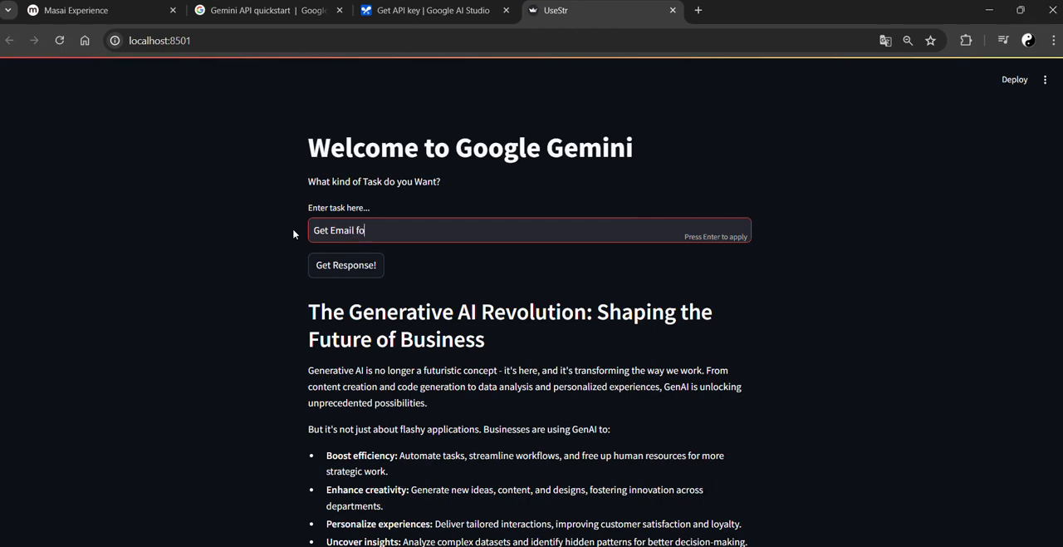
pyautogui.write('r 3 days')
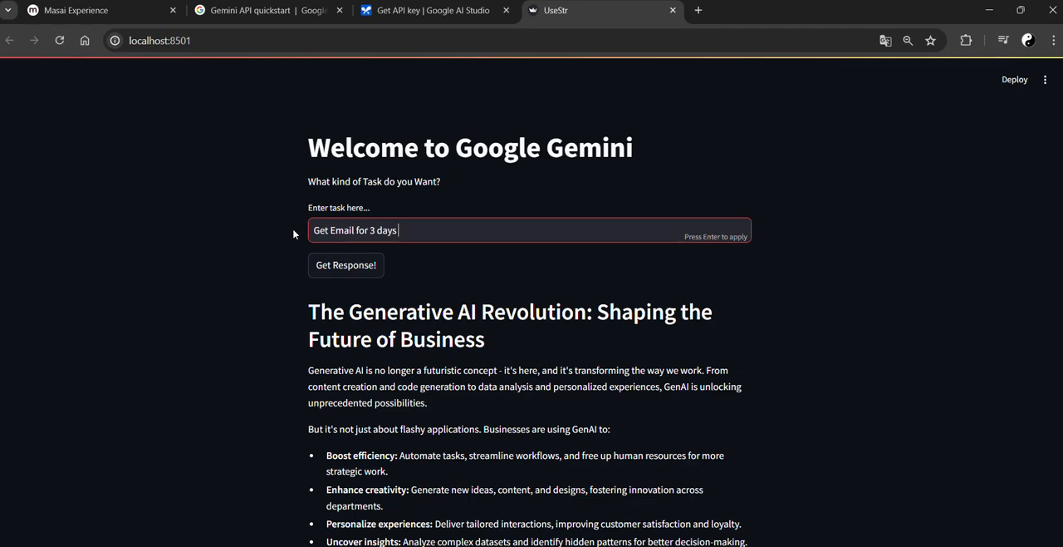
pyautogui.write('b')
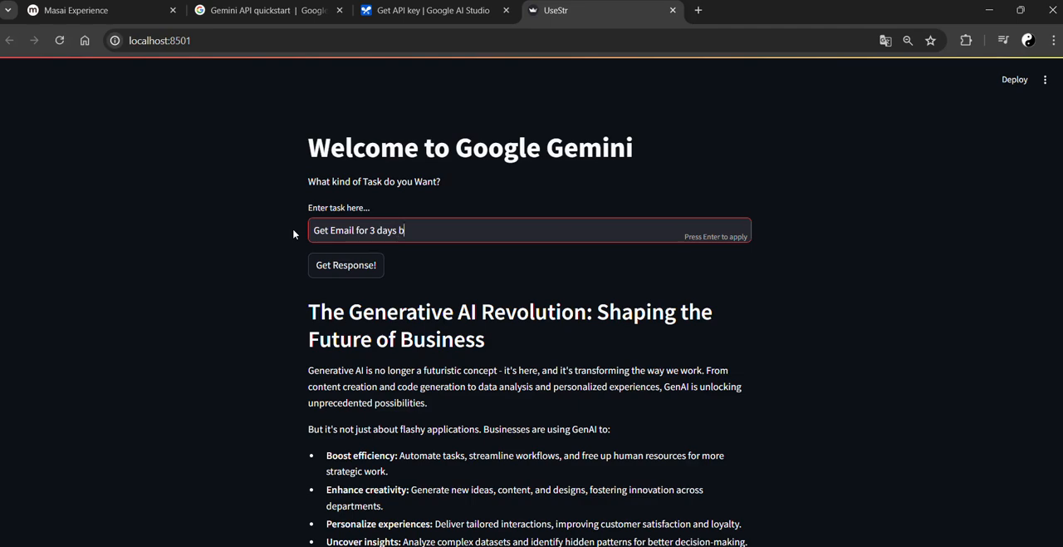
pyautogui.write('ecouse of')
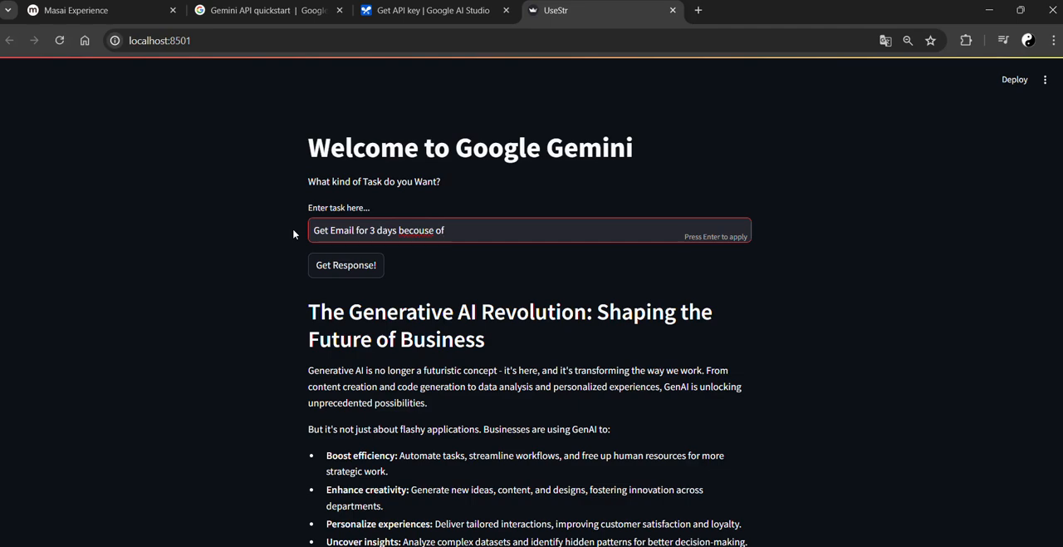
pyautogui.write('fever')
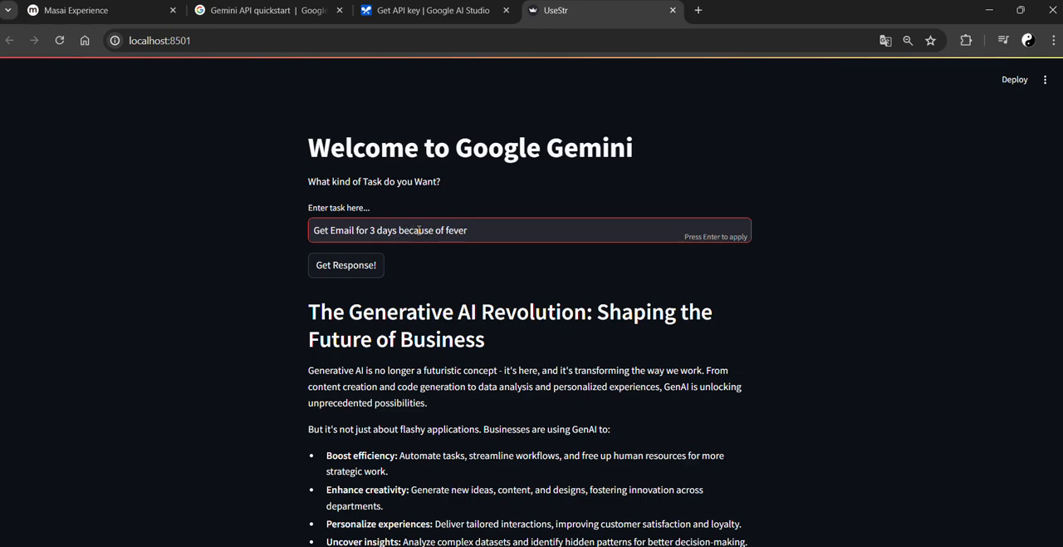
pyautogui.moveTo(500, 211)
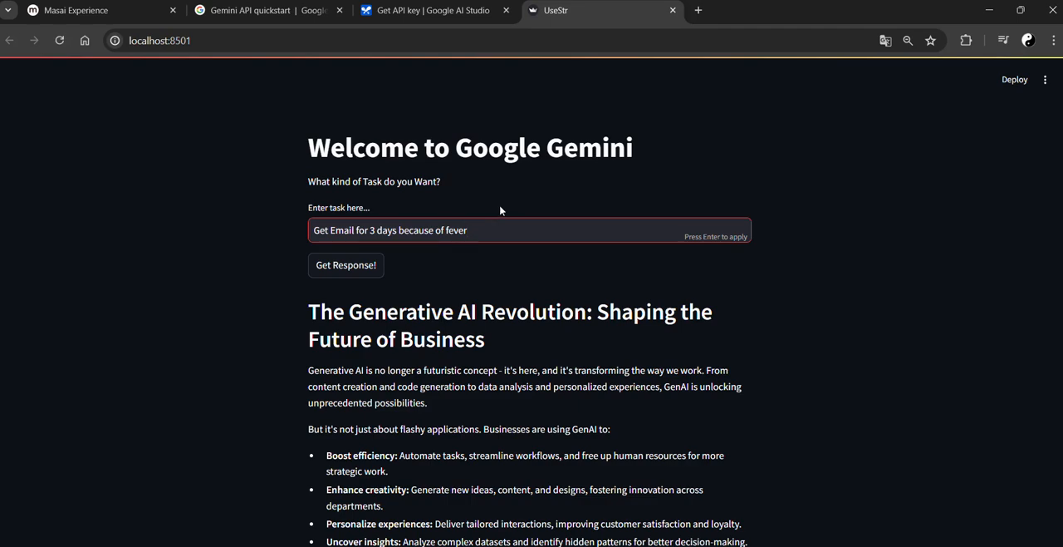
pyautogui.write('my name is kira')
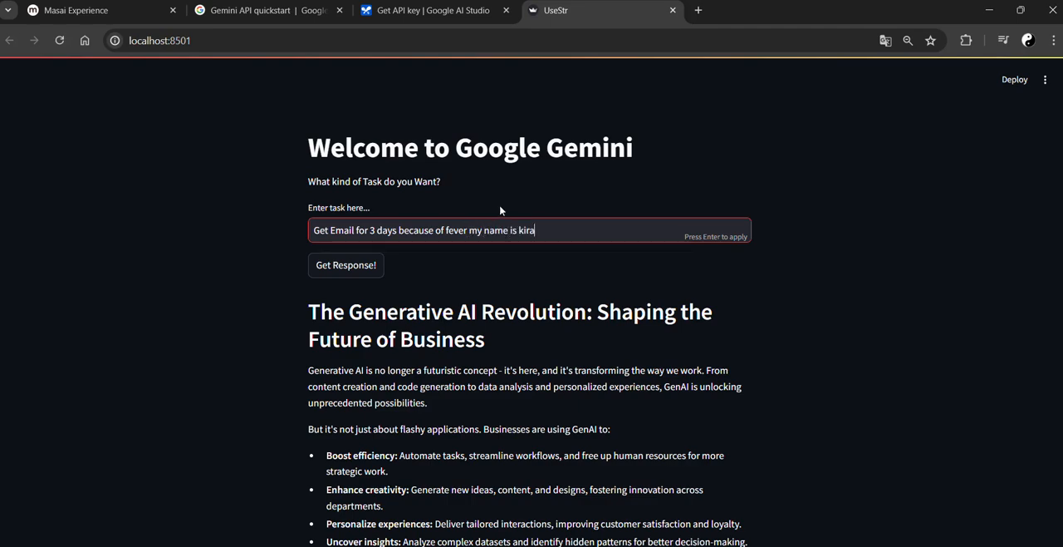
pyautogui.write('n')
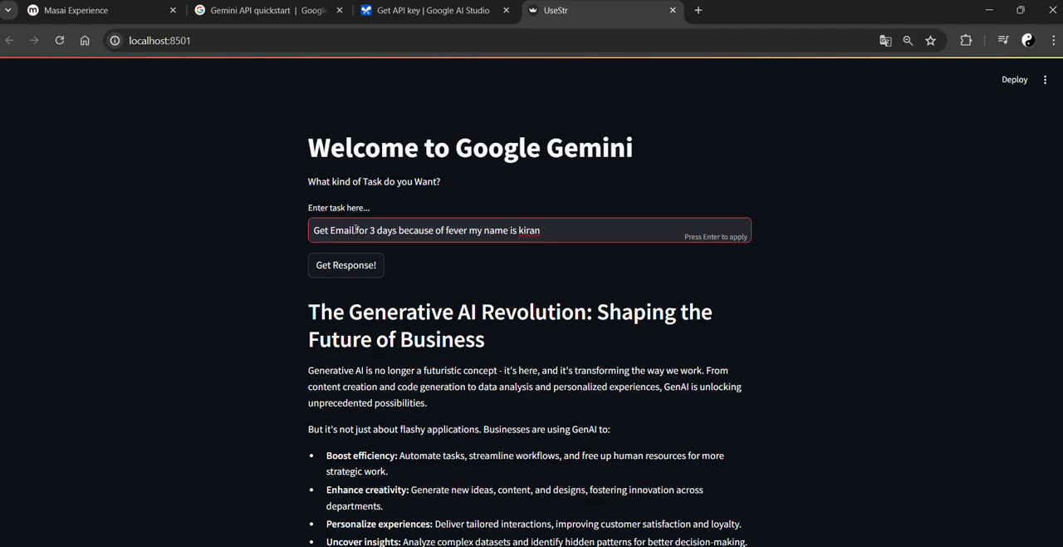
pyautogui.write('want to give to')
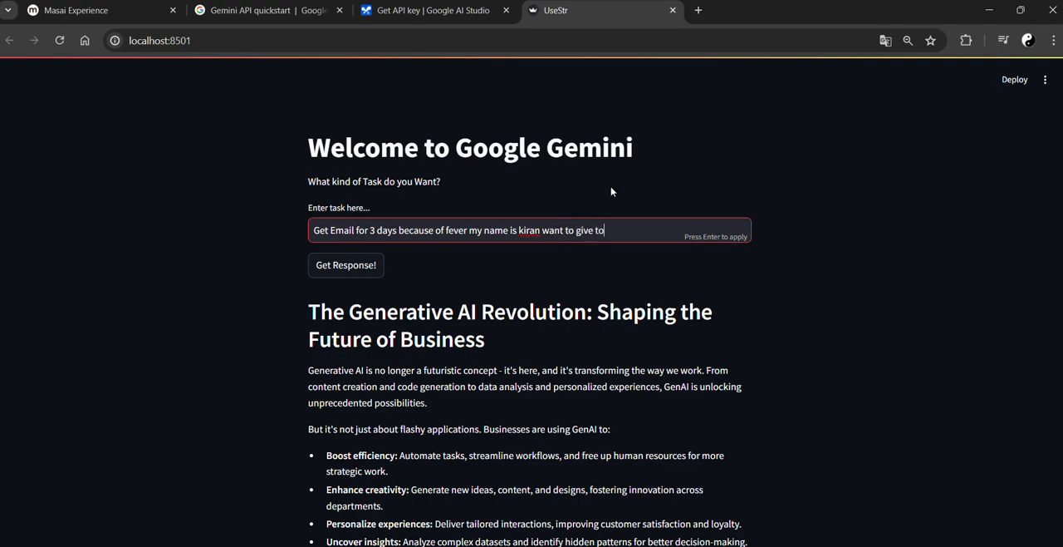
pyautogui.write('principle')
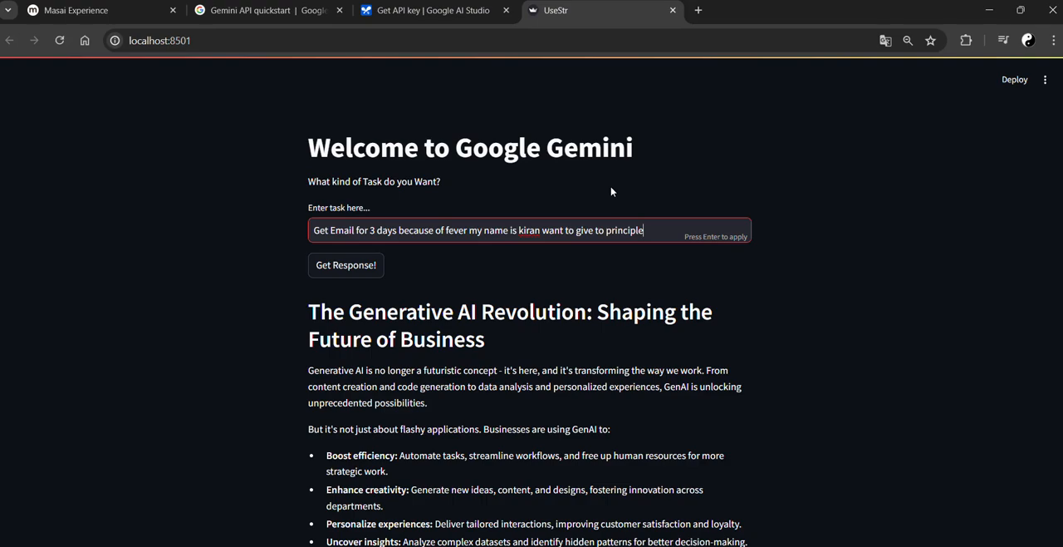
pyautogui.write(',')
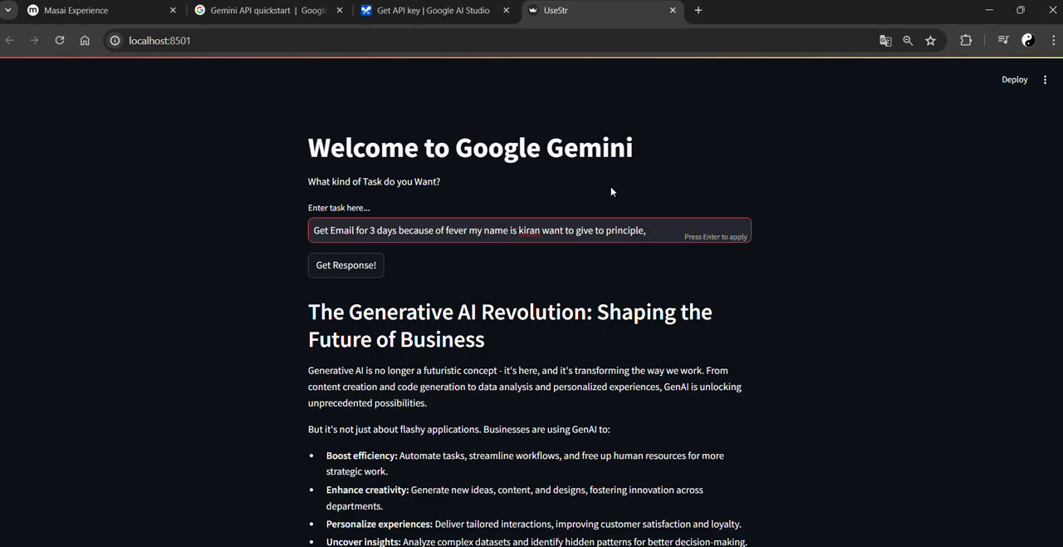
# Add 'Tone: Serious, Format: Formal' to the request and submit it to Gemini
pyautogui.write('Tone:')
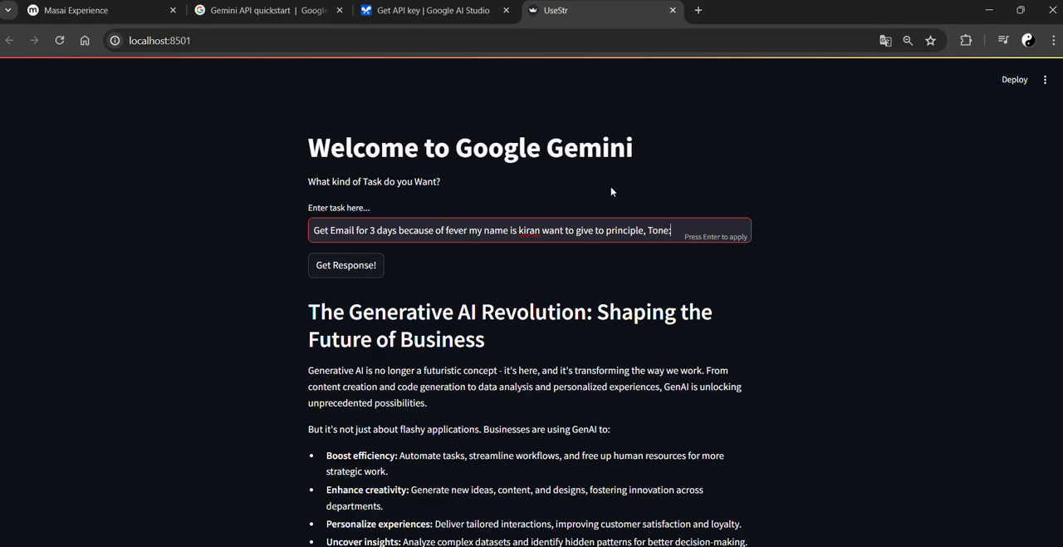
pyautogui.write('Serious.')
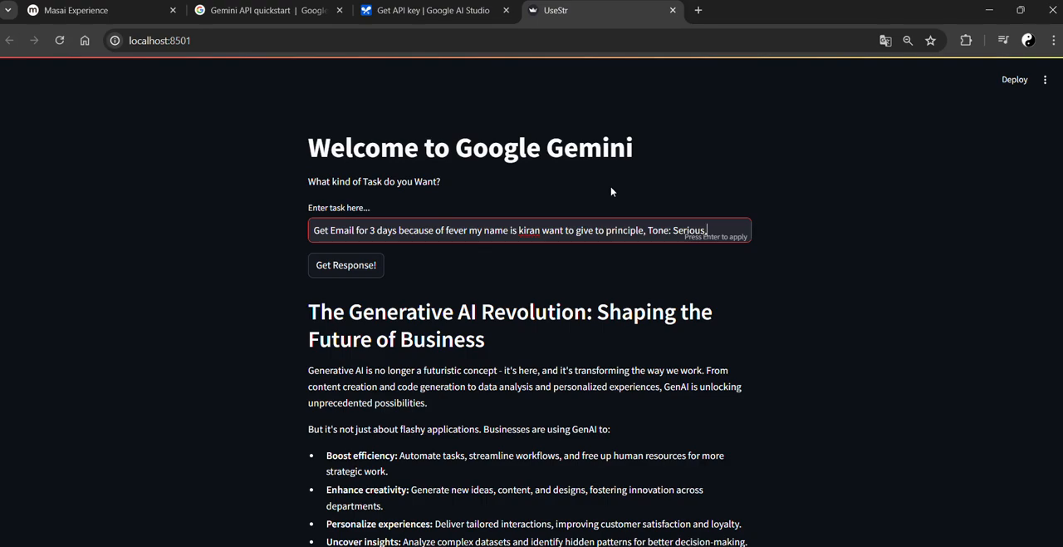
pyautogui.write('Format')
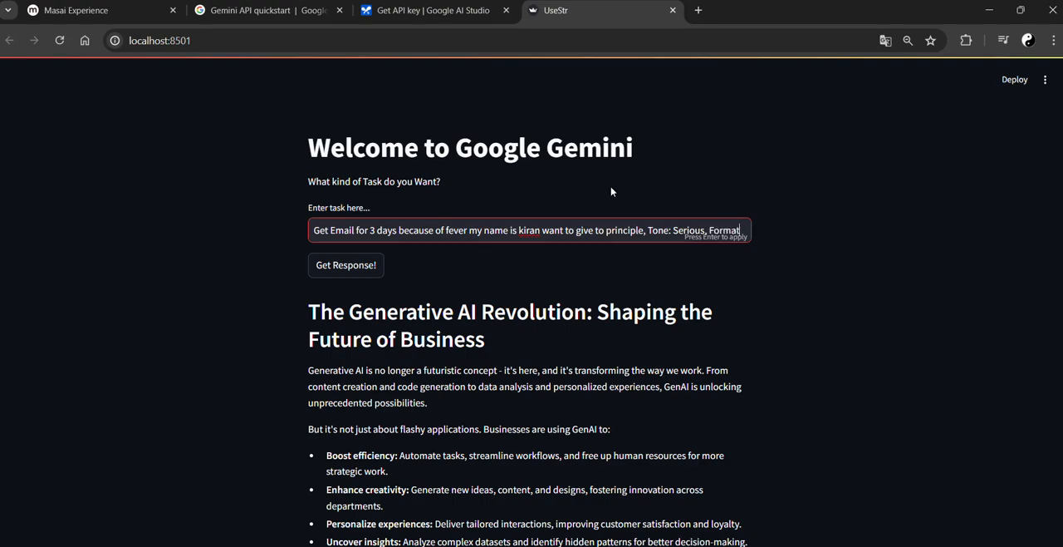
pyautogui.write('rmal,')
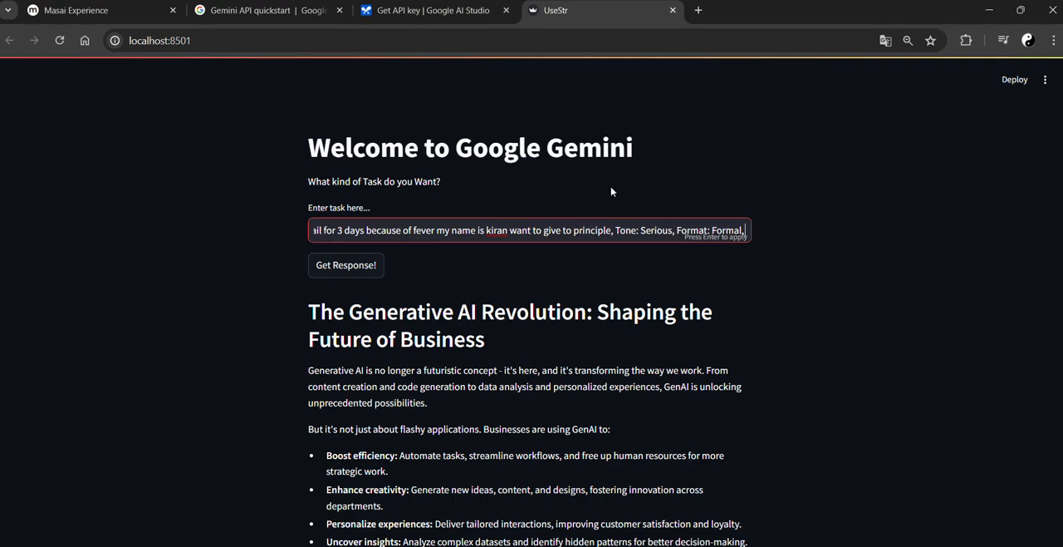
pyautogui.click(347, 264)
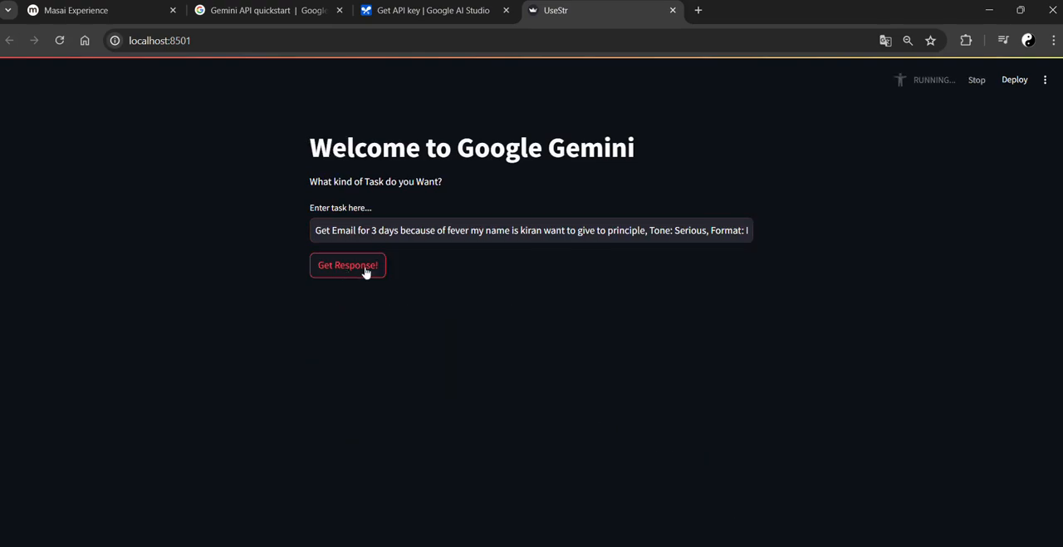
# Scroll through Gemini's generated fever leave email, then switch to pyfile.py in VS Code
pyautogui.click(347, 264)
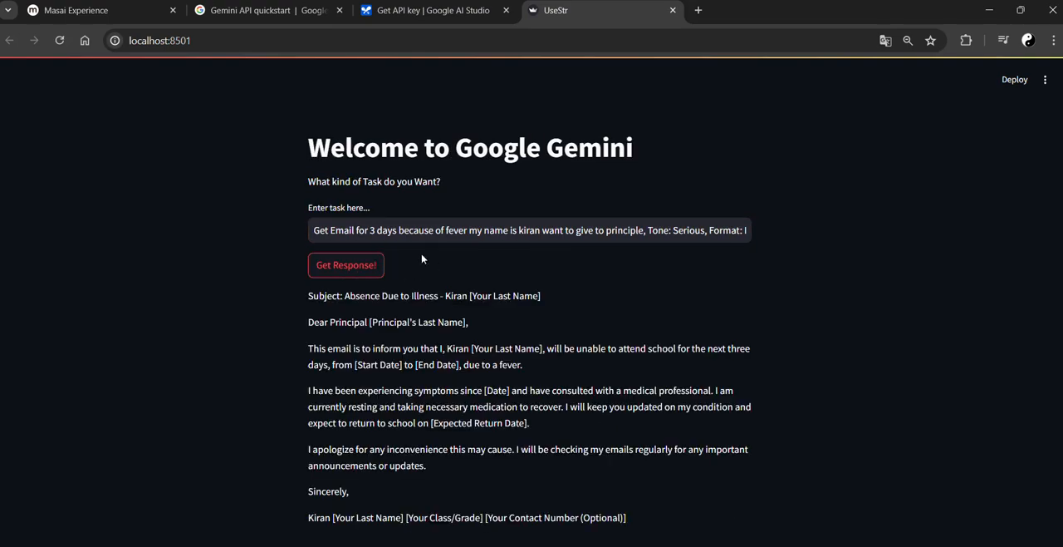
pyautogui.moveTo(486, 334)
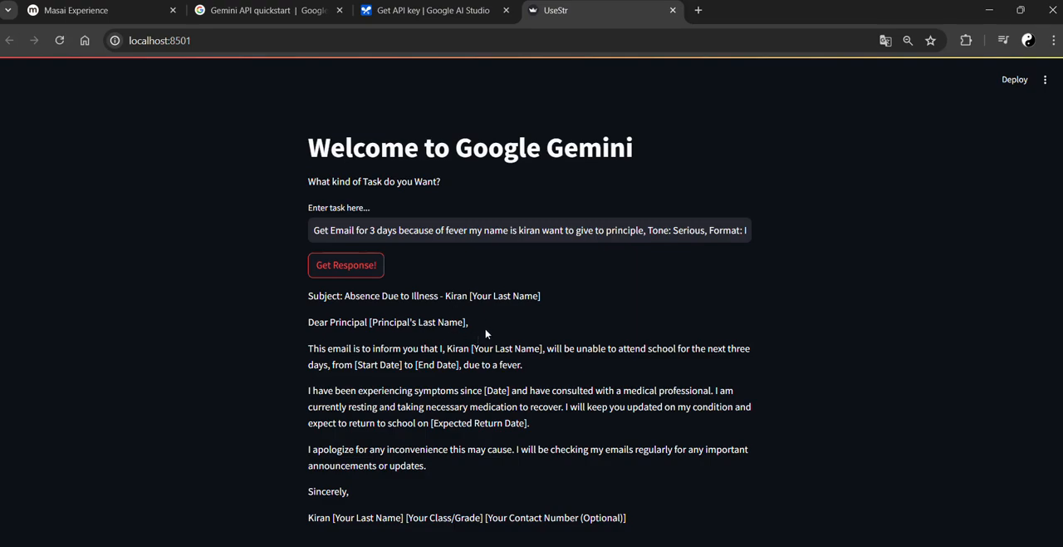
pyautogui.scroll(-3)
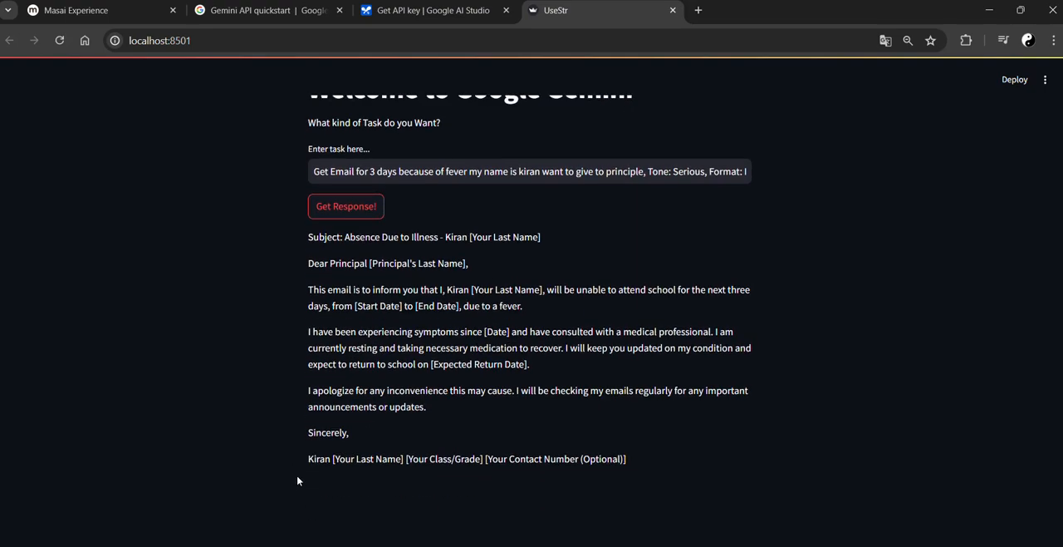
pyautogui.doubleClick(319, 459)
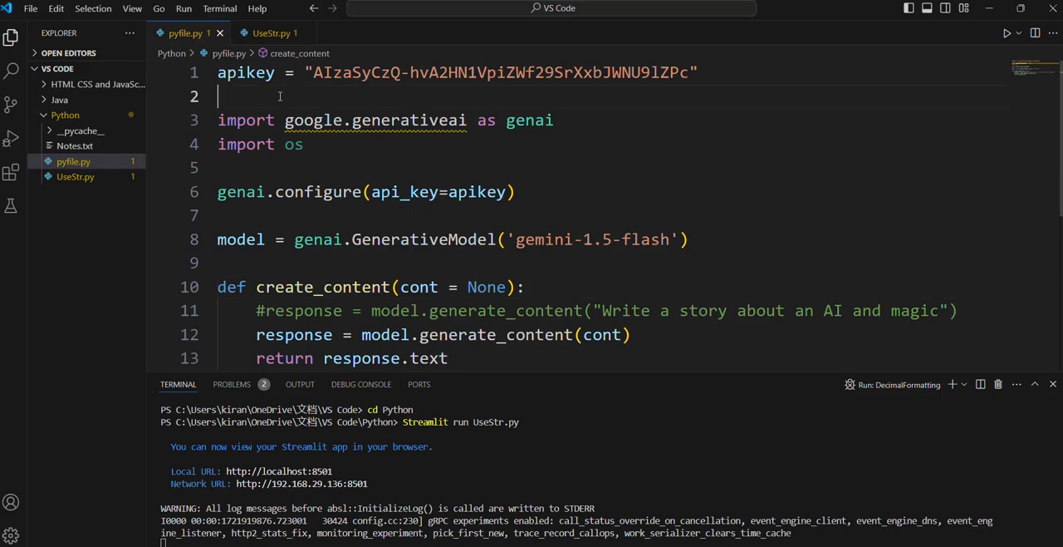
# Review pyfile.py and UseStr.py in VS Code, then return to the running app
pyautogui.scroll(-3)
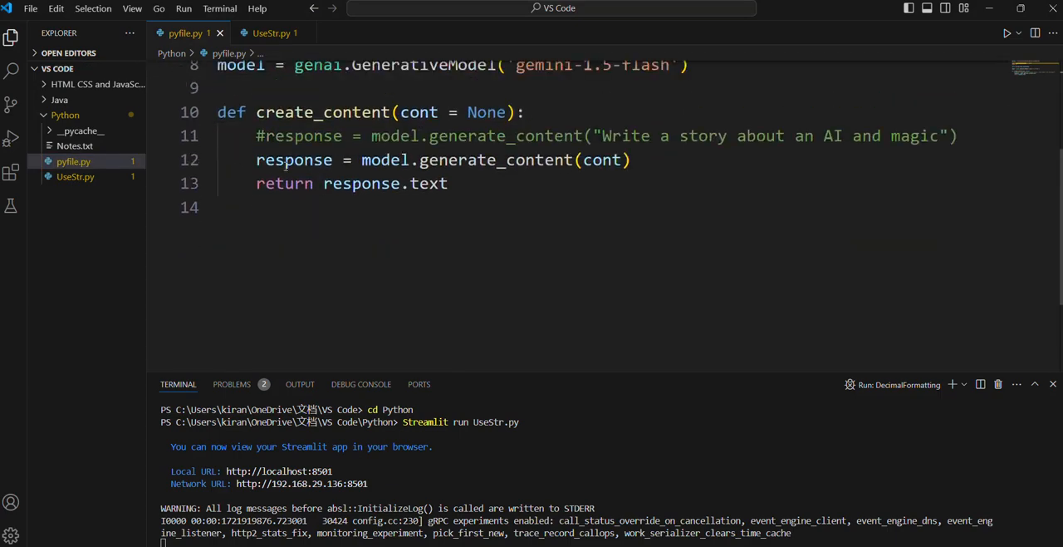
pyautogui.click(76, 176)
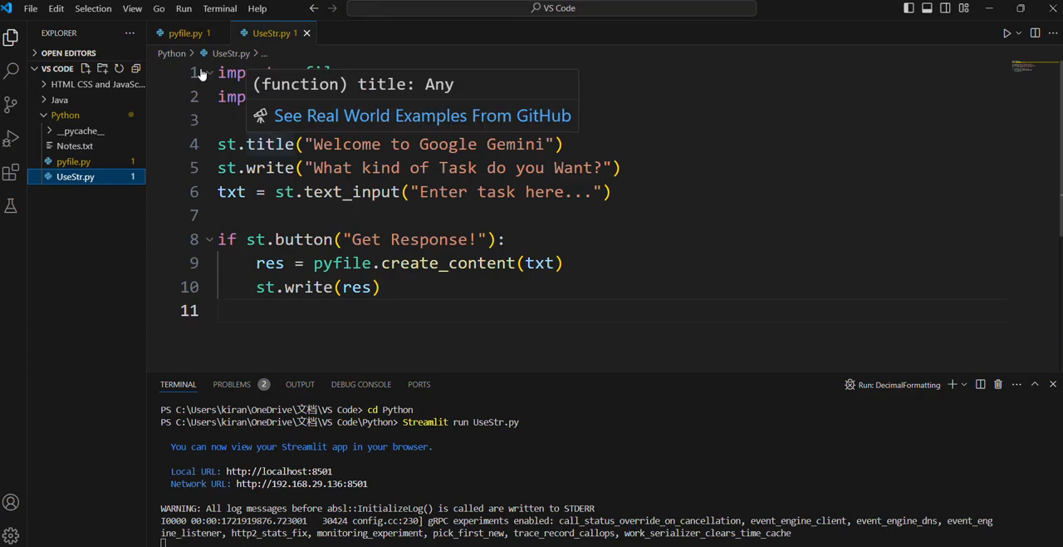
pyautogui.click(185, 33)
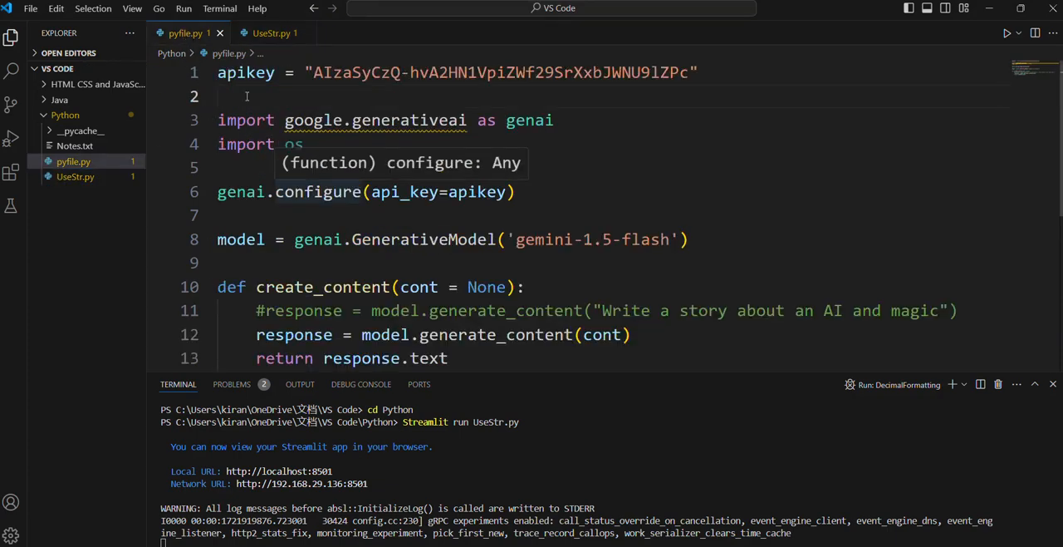
pyautogui.doubleClick(245, 72)
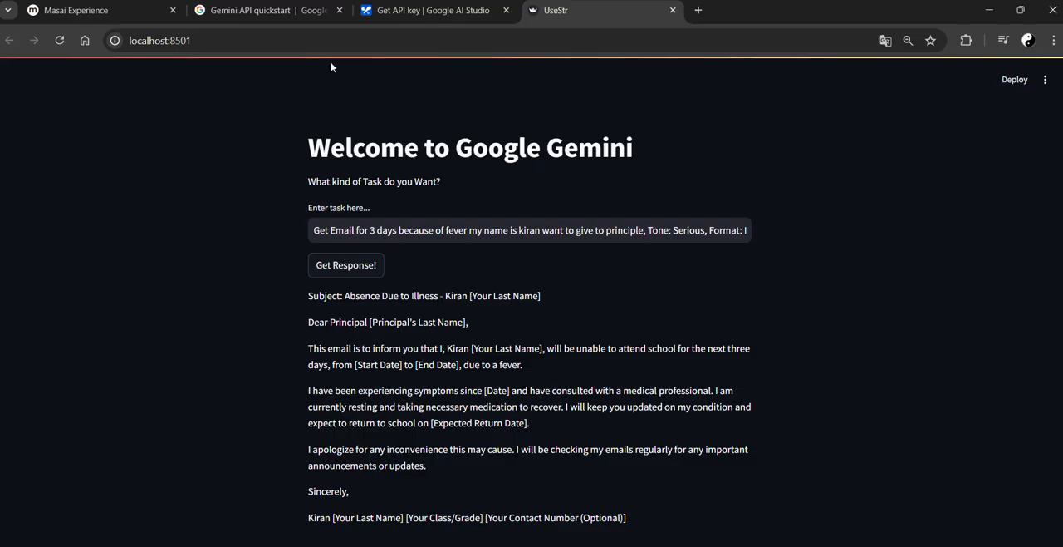
# Read the Gemini API quickstart's SDK install and authentication steps, then view the generated API key
pyautogui.click(266, 10)
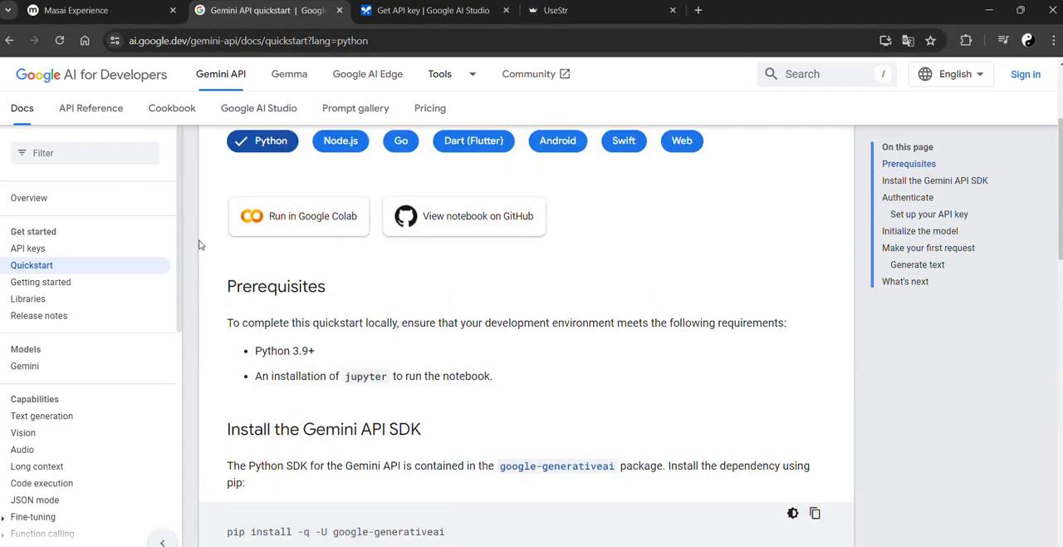
pyautogui.scroll(-3)
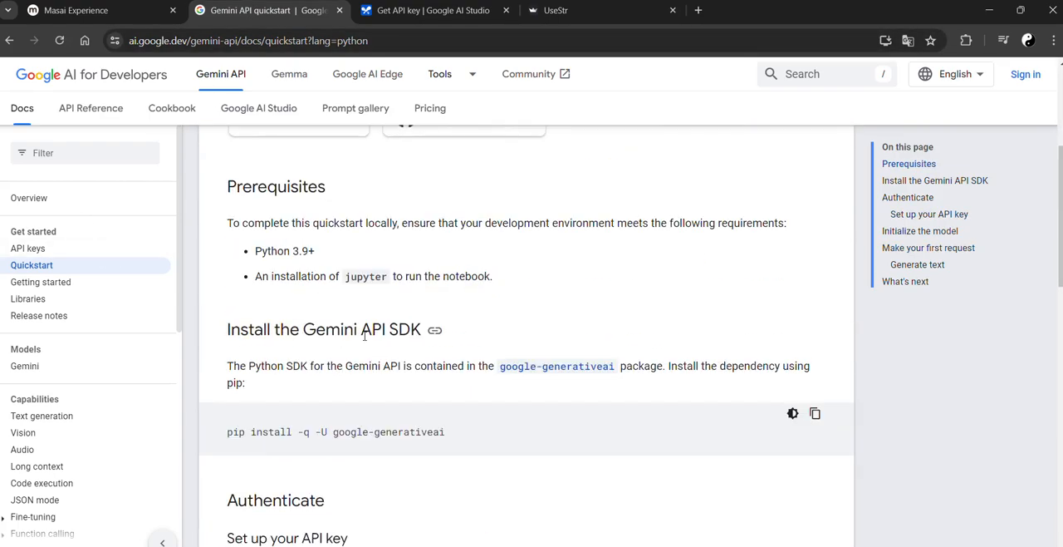
pyautogui.scroll(-3)
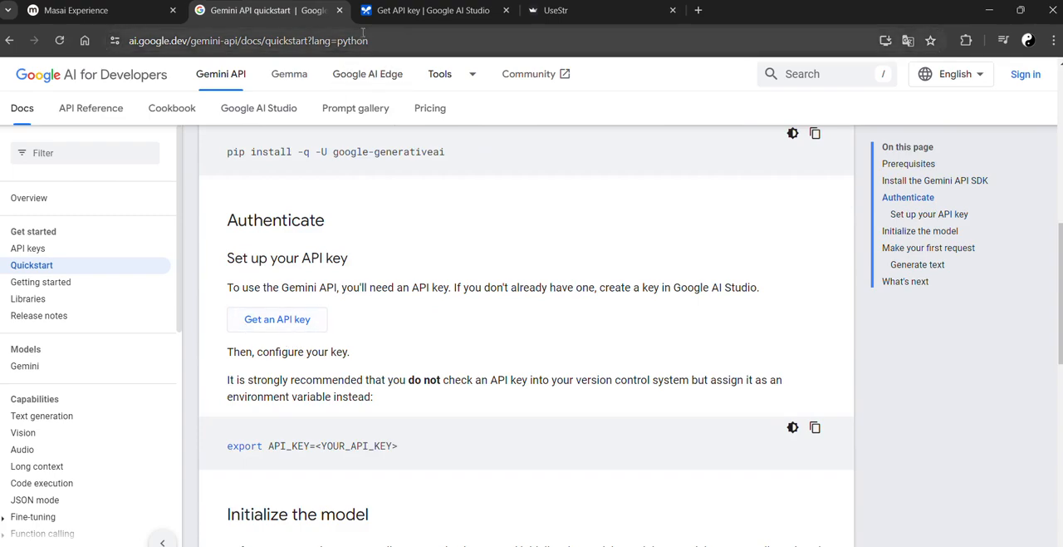
pyautogui.click(432, 10)
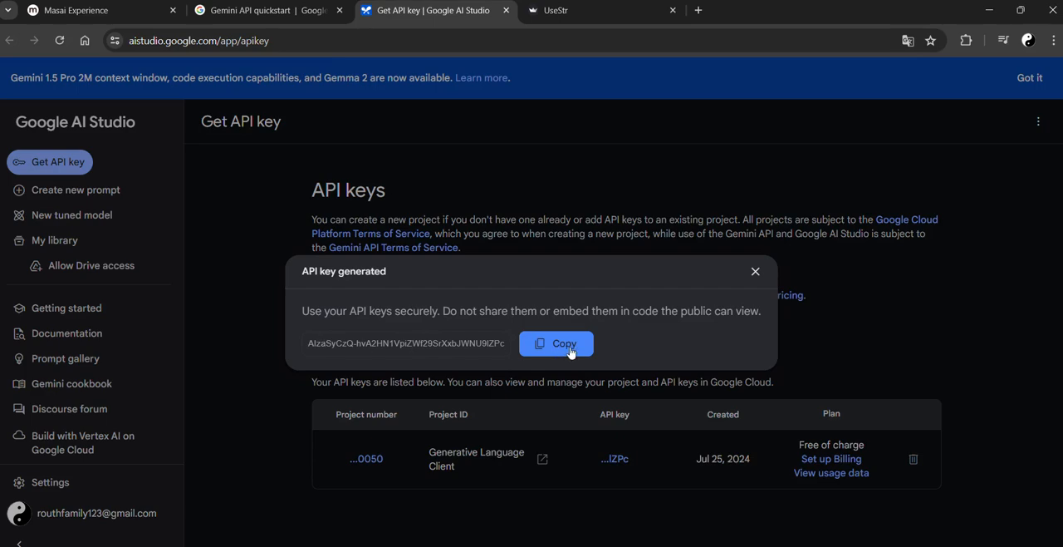
pyautogui.moveTo(494, 334)
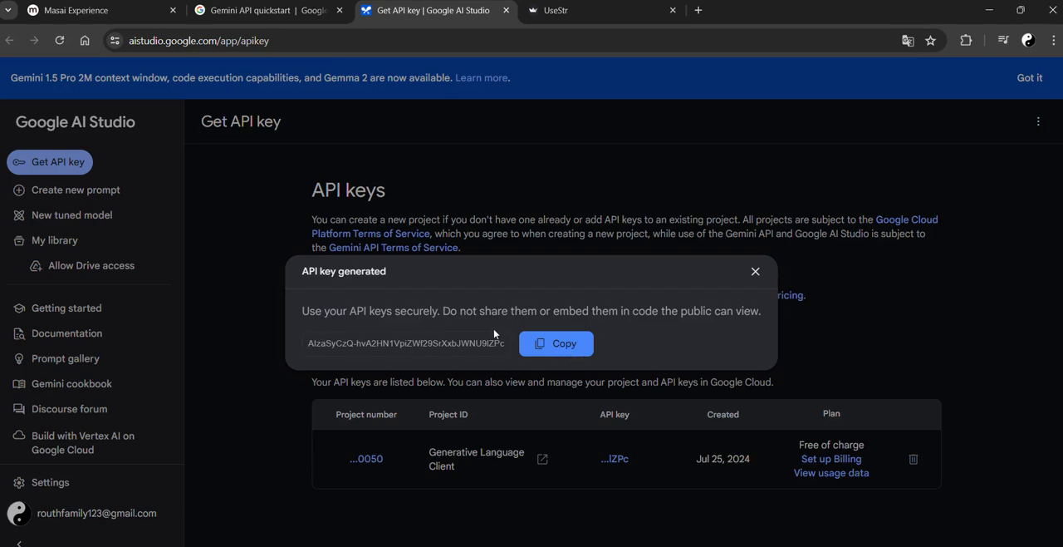